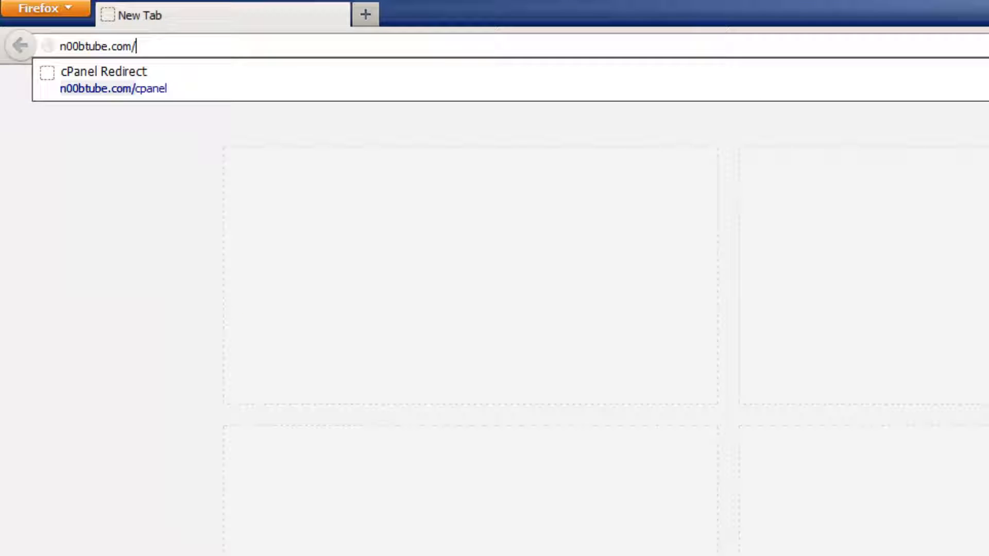
# Step: Go to n00btube.com/cpanel via the cPanel Redirect suggestion to reach the login page
pyautogui.click(113, 81)
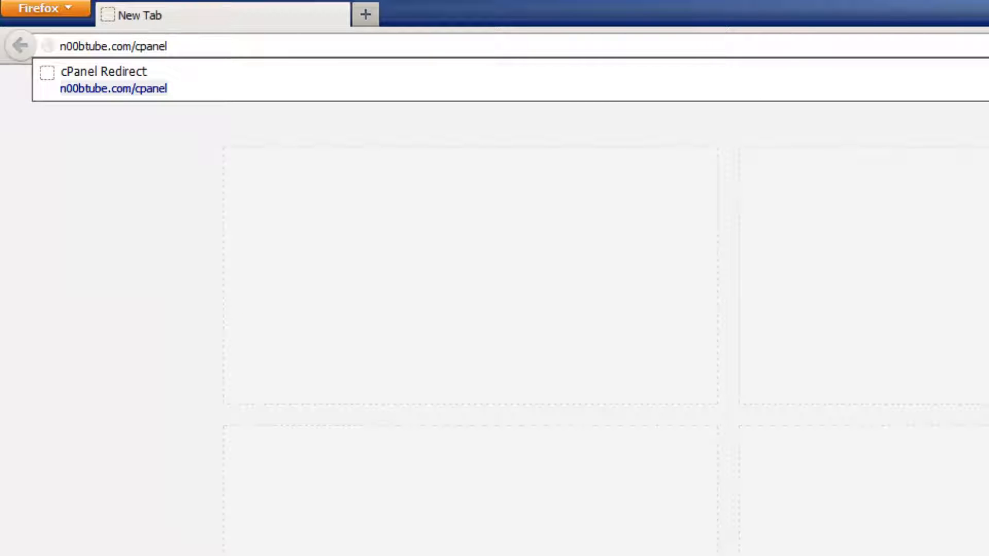
pyautogui.click(103, 71)
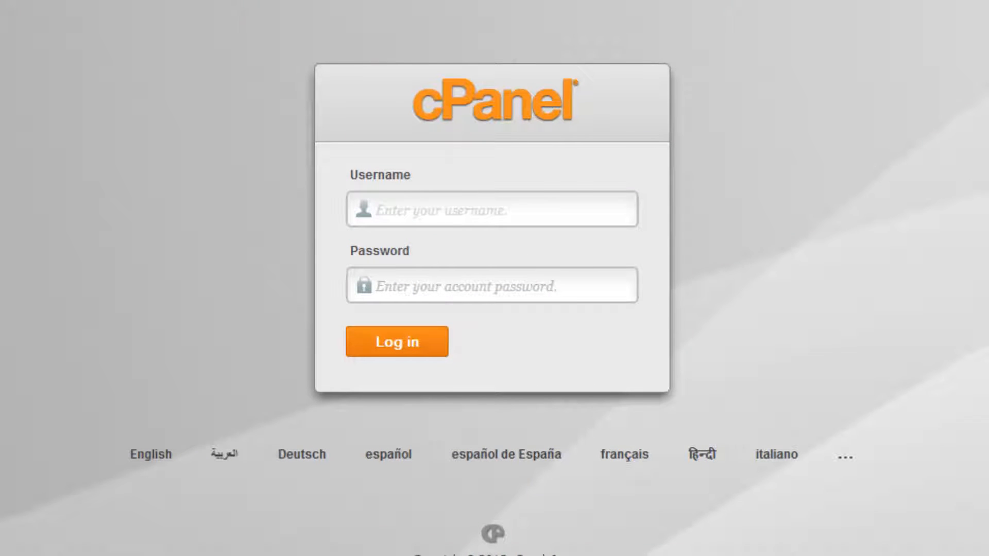
# Step: Log in to cPanel with username n00b and the account password
pyautogui.click(492, 209)
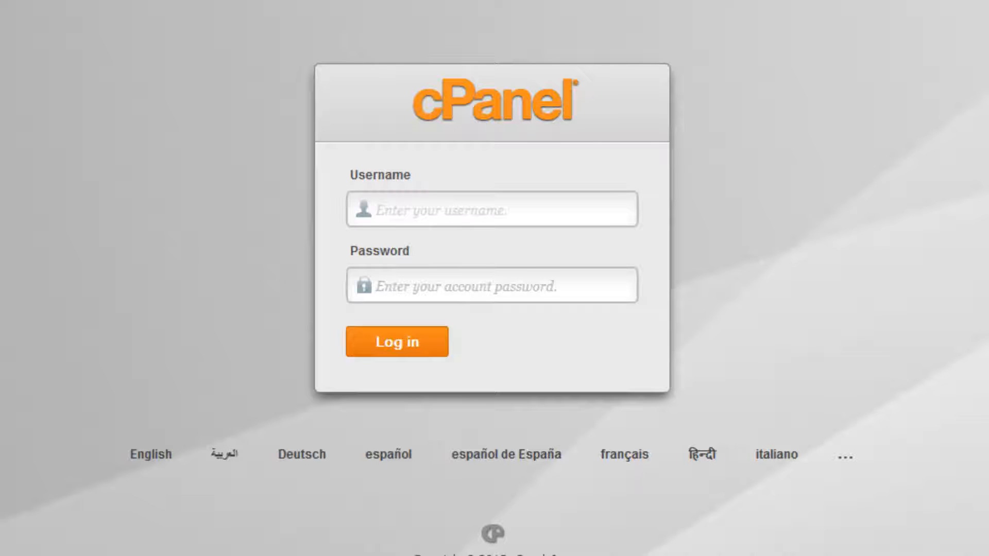
pyautogui.write('n00b')
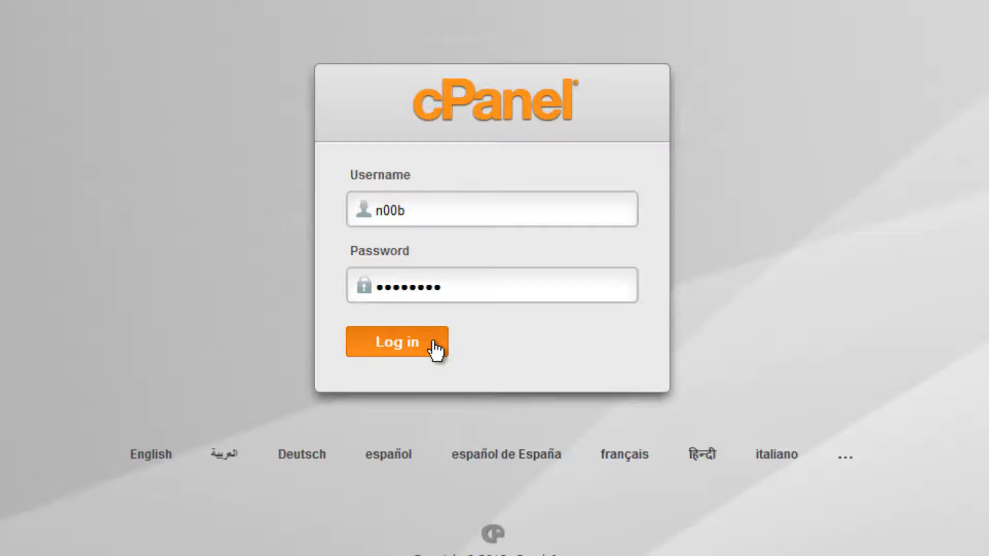
pyautogui.click(397, 342)
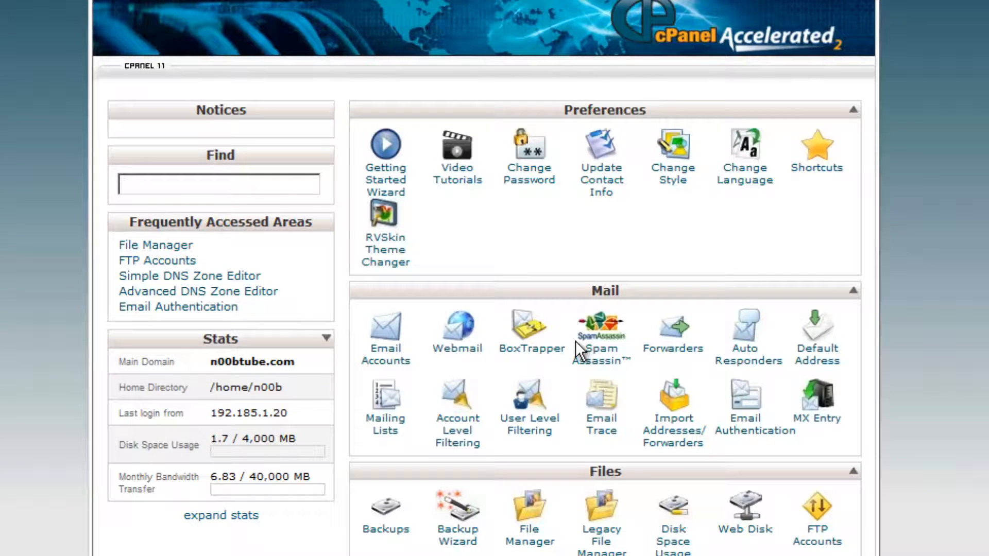
# Step: Launch Fantastico De Luxe from the Software/Services section of the cPanel home
pyautogui.scroll(-3)
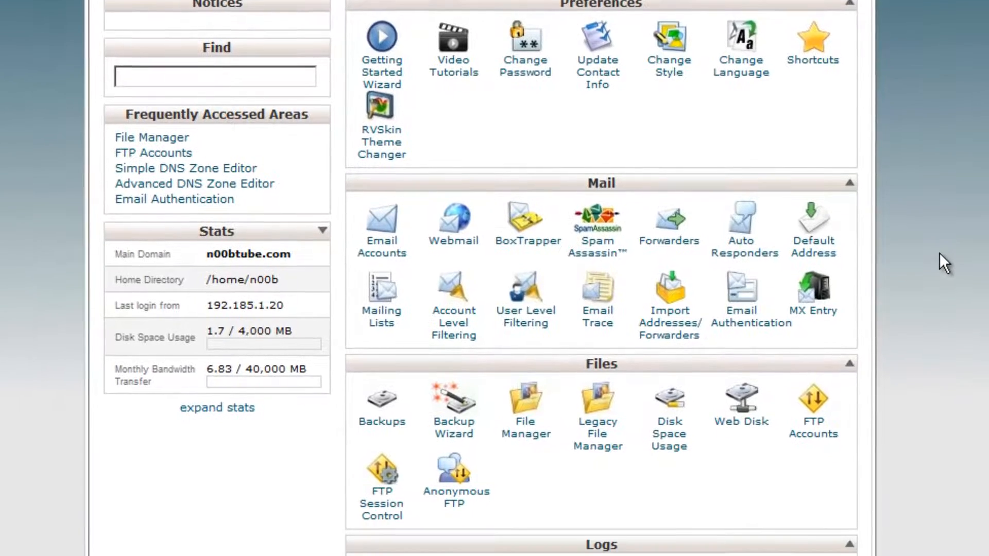
pyautogui.scroll(-3)
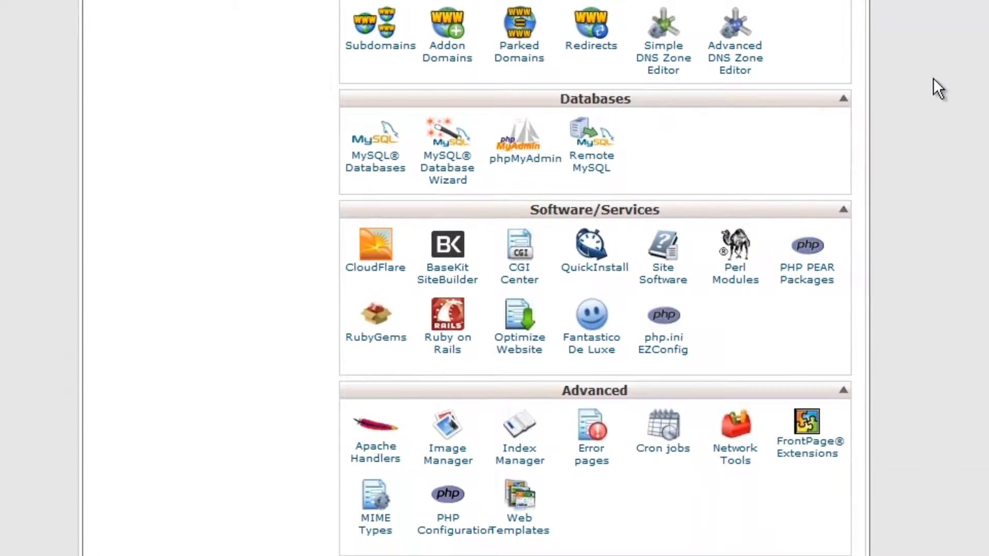
pyautogui.scroll(-3)
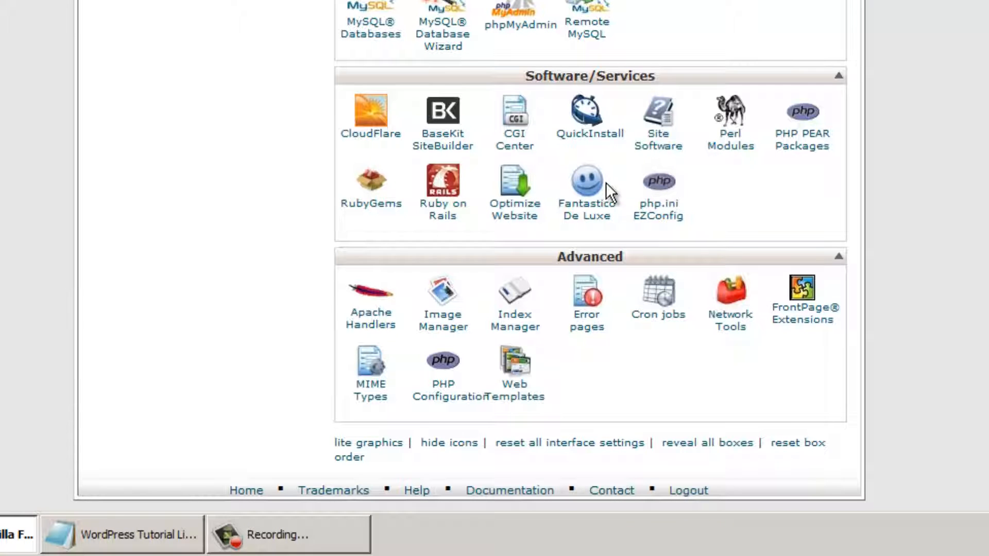
pyautogui.scroll(3)
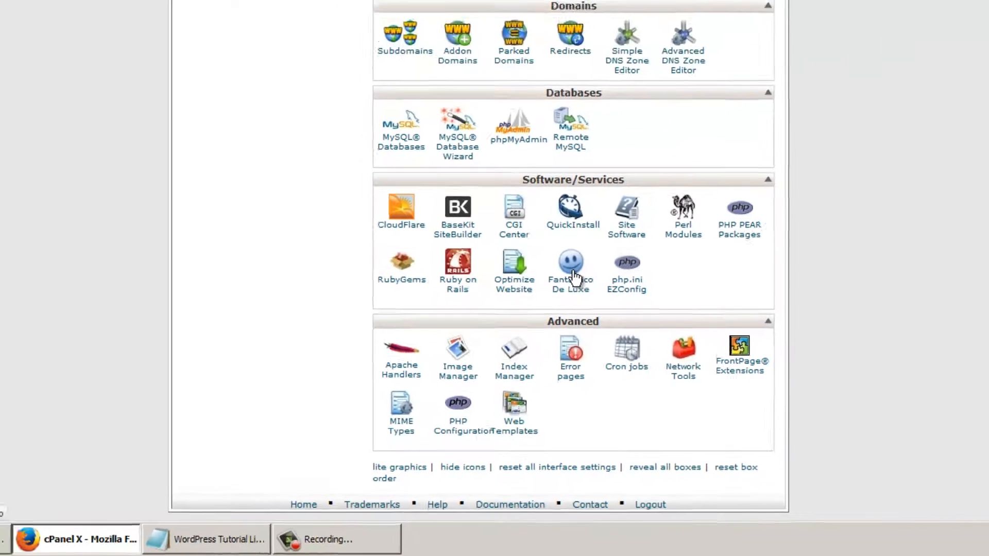
pyautogui.click(570, 265)
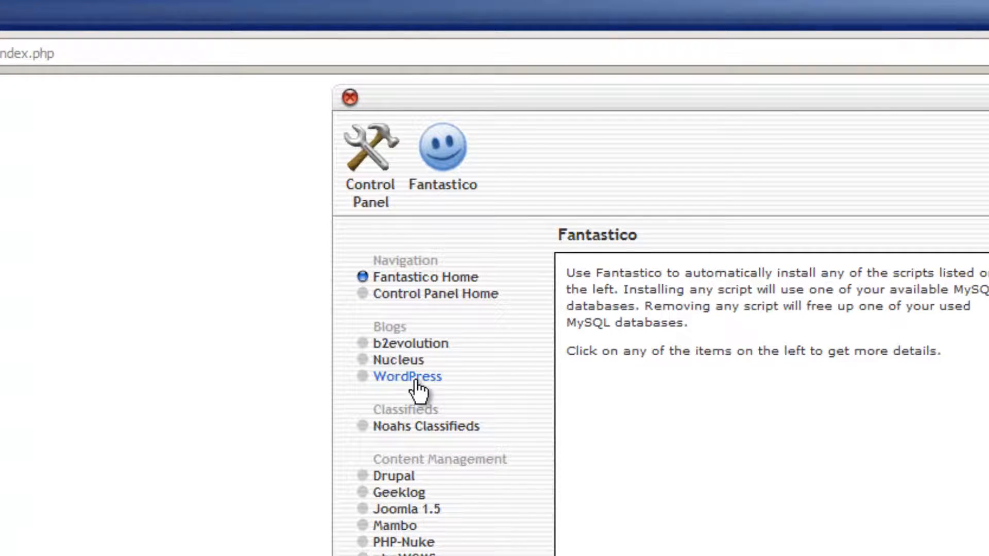
# Step: Choose WordPress under Blogs and begin a New Installation on n00btube.com
pyautogui.click(407, 377)
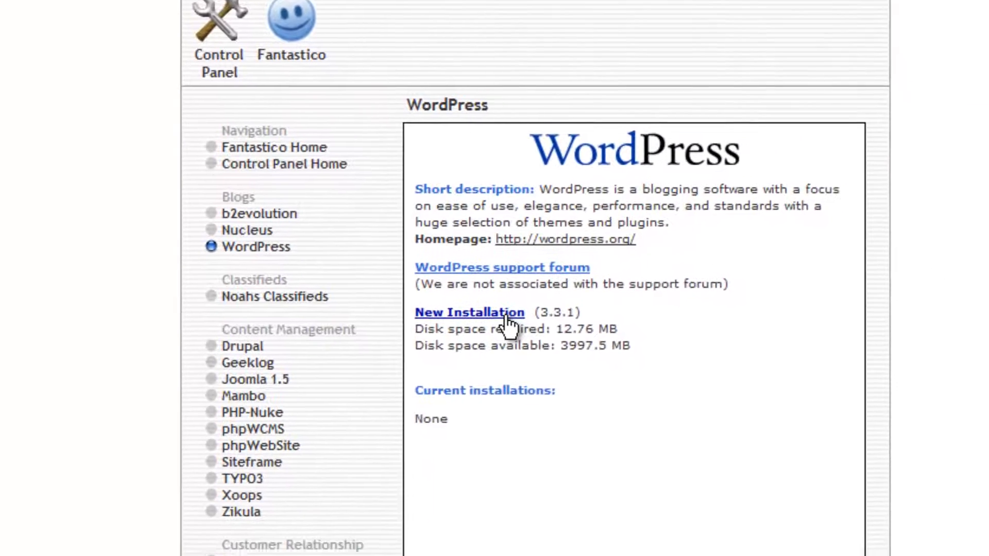
pyautogui.scroll(-3)
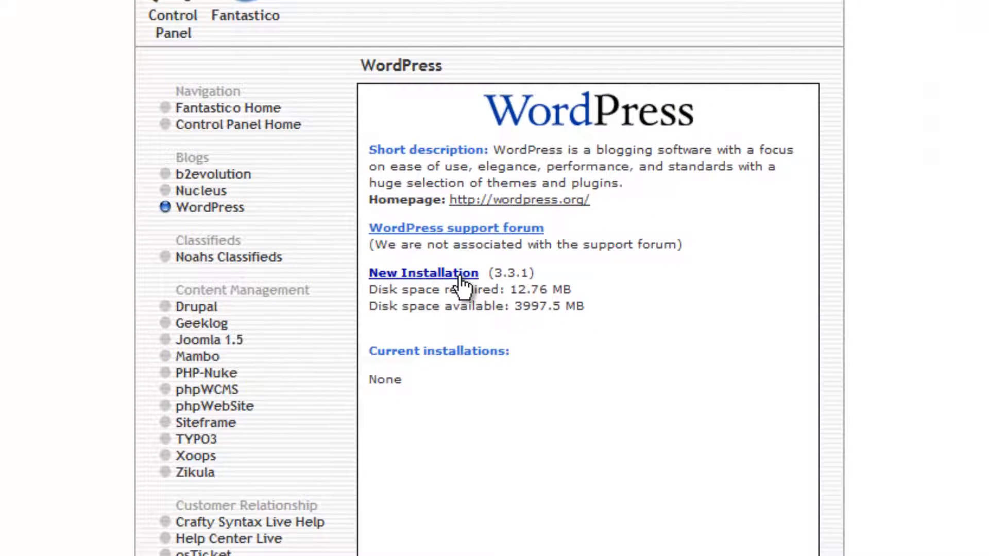
pyautogui.click(423, 272)
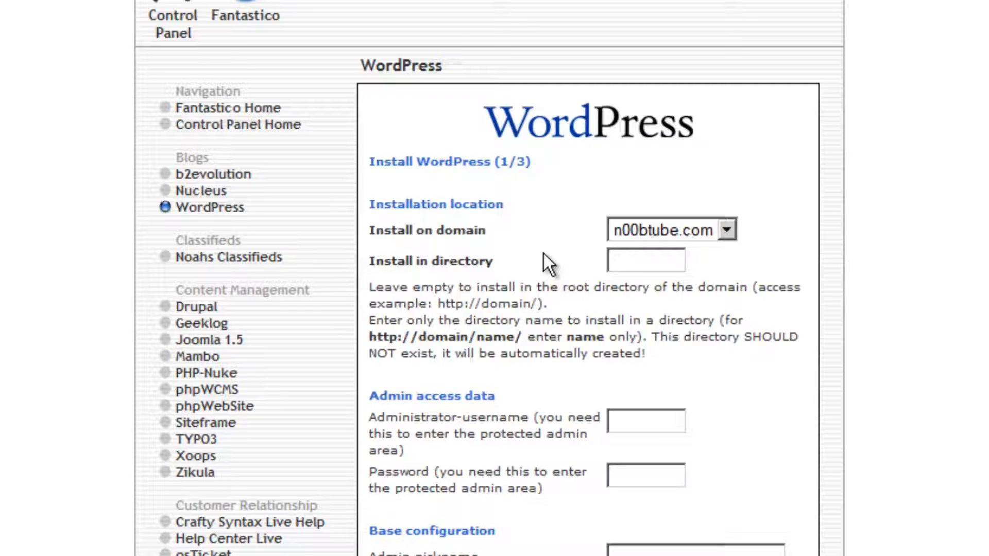
pyautogui.click(727, 229)
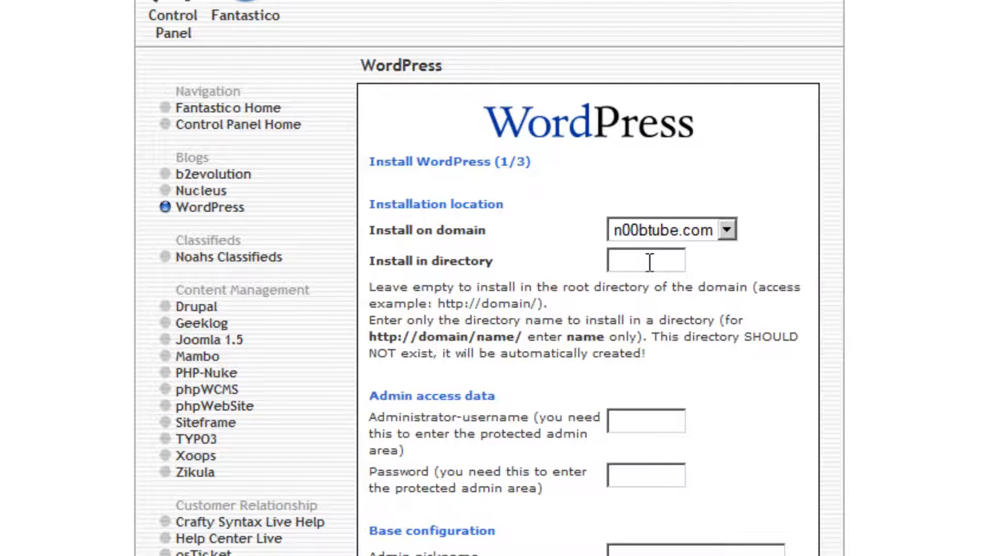
pyautogui.moveTo(648, 280)
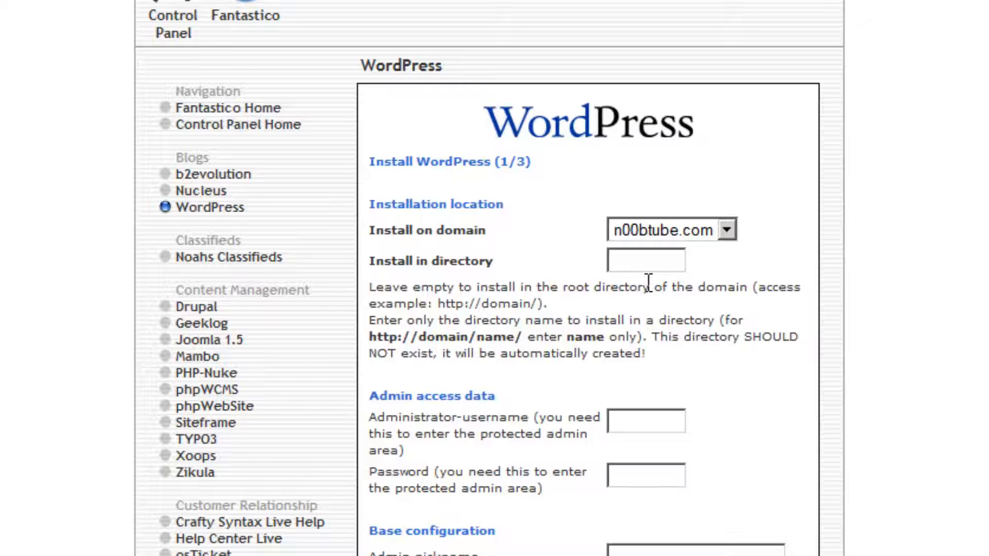
pyautogui.moveTo(642, 406)
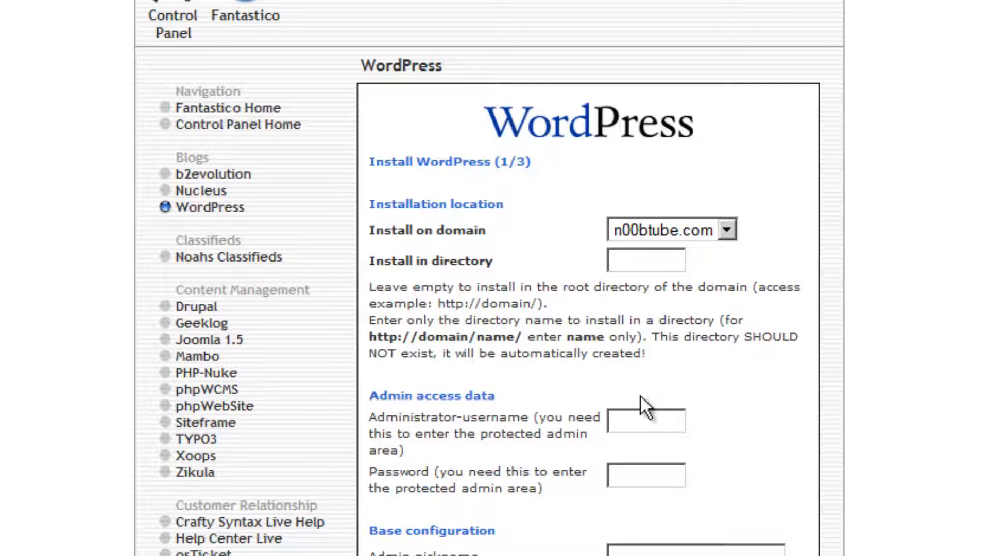
pyautogui.click(644, 420)
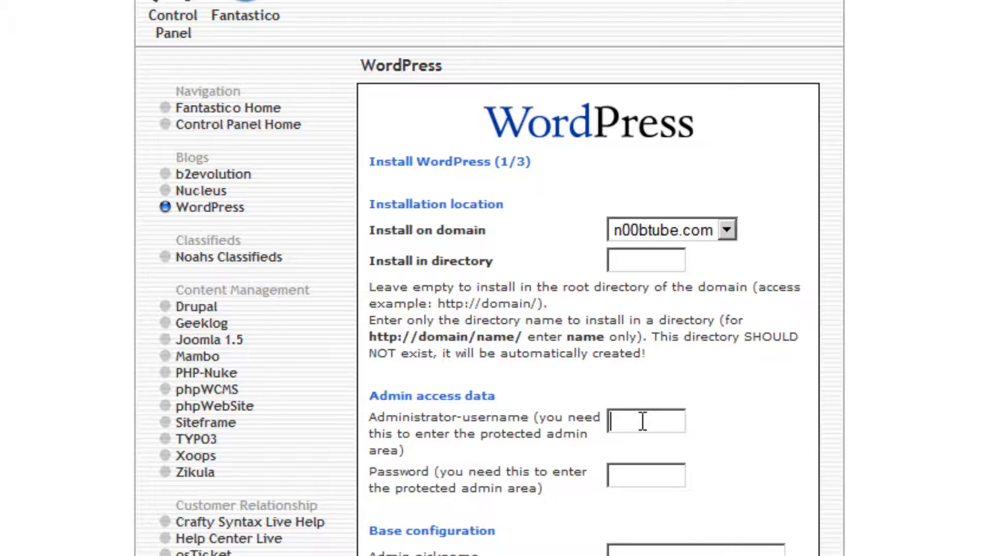
pyautogui.write('admin')
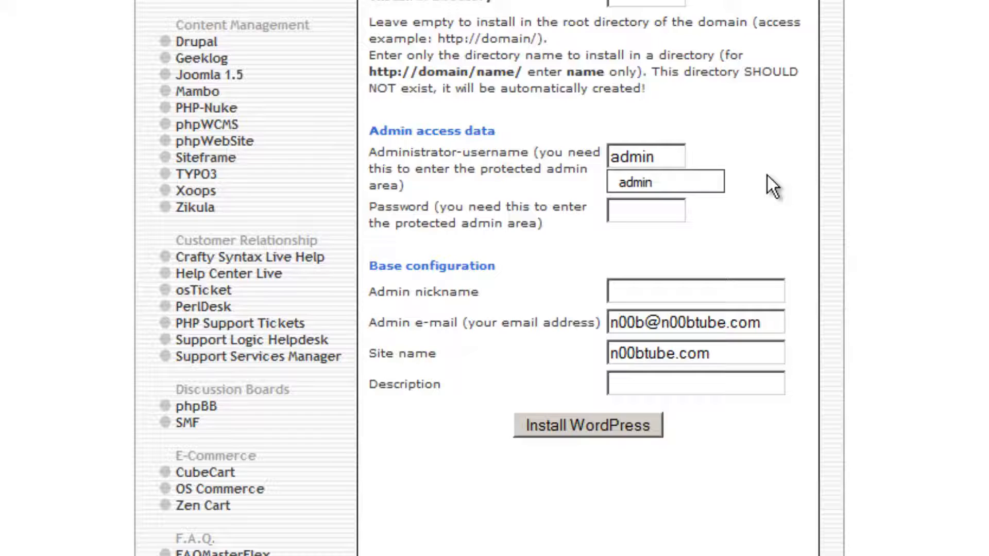
pyautogui.click(645, 210)
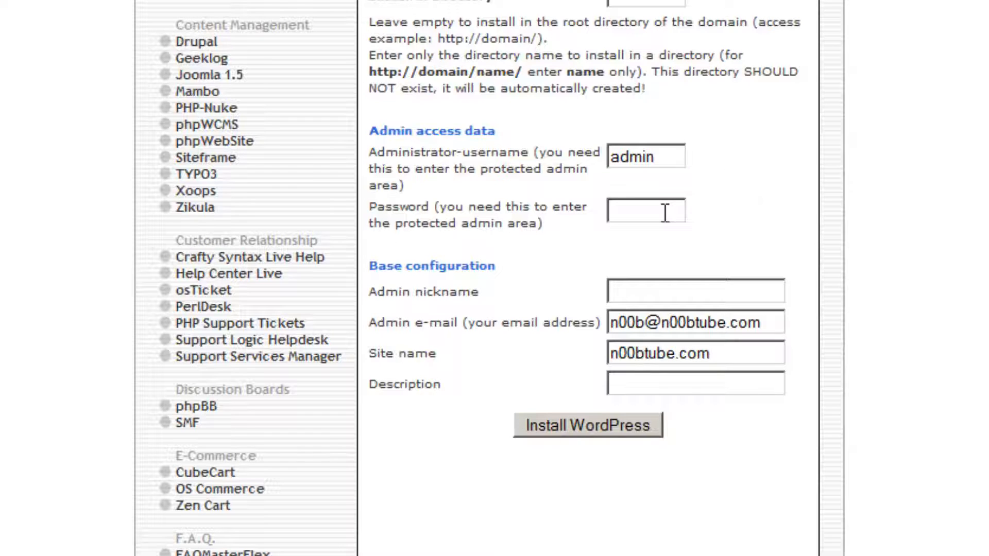
pyautogui.click(643, 210)
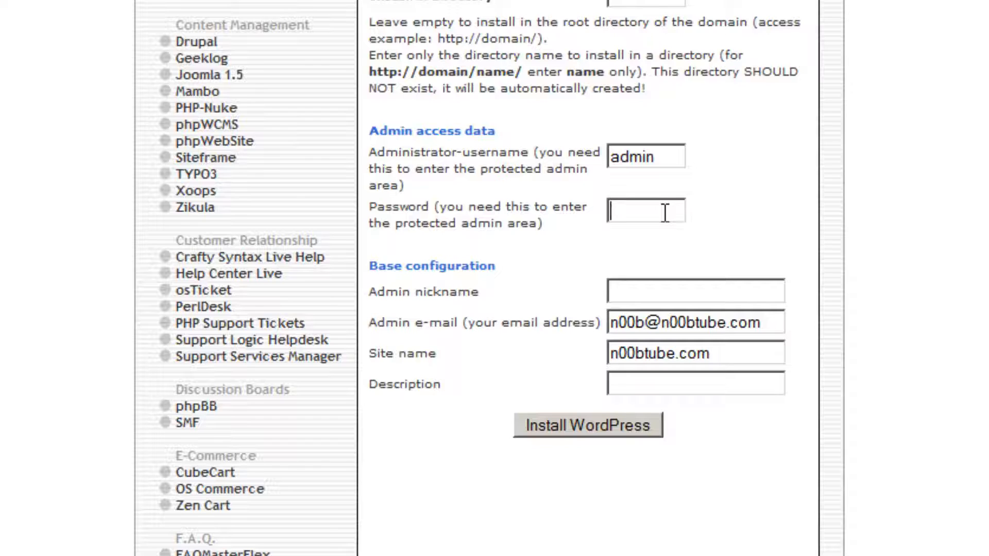
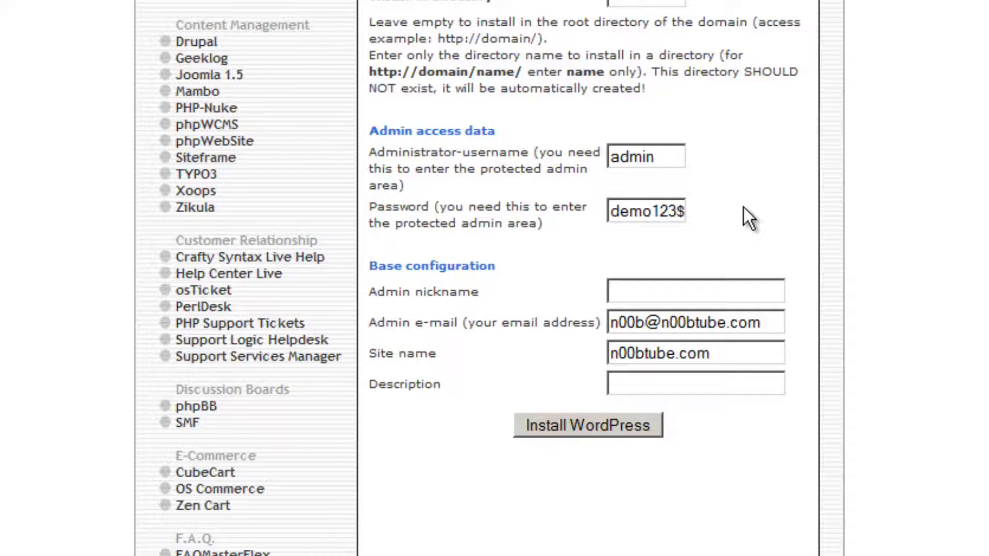
pyautogui.click(695, 290)
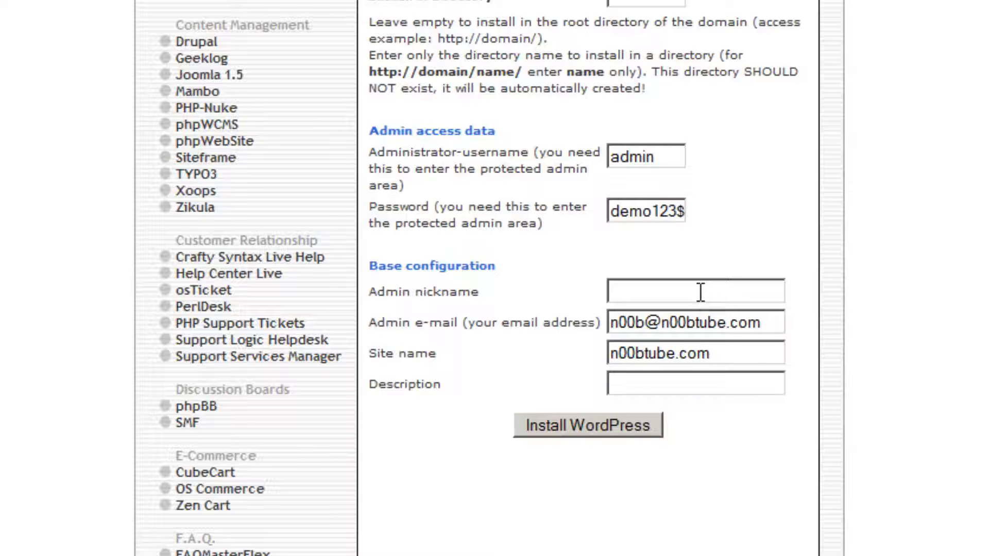
pyautogui.write('Ibis fernandez')
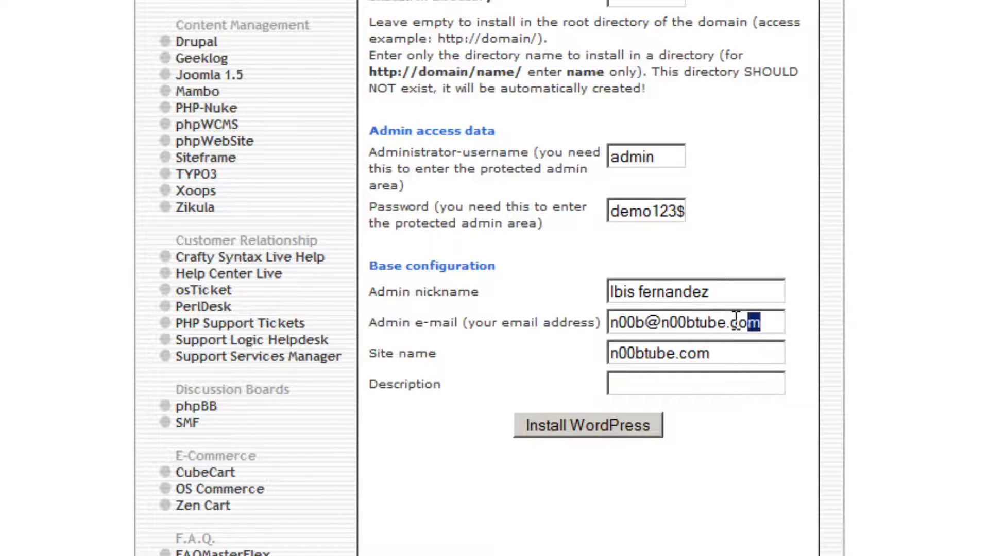
pyautogui.tripleClick(693, 323)
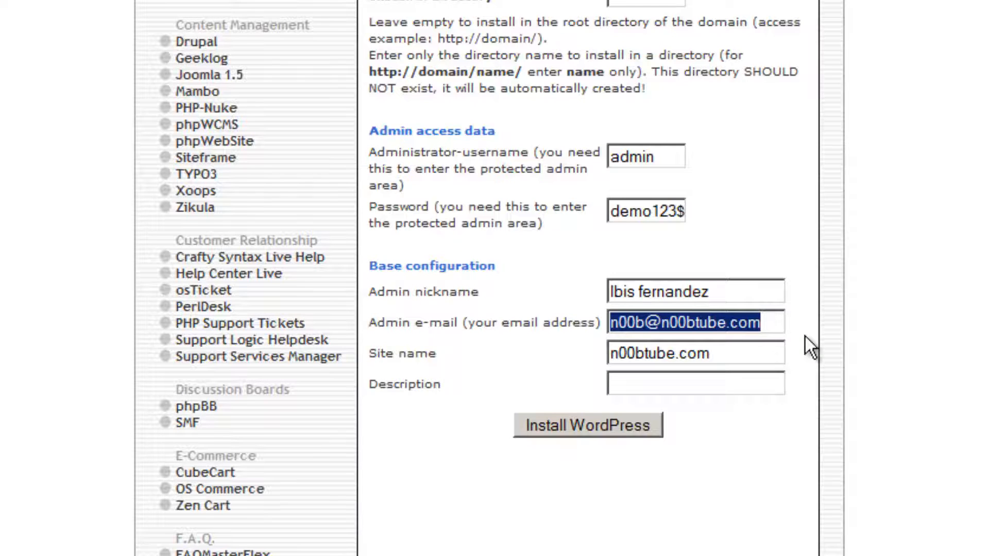
pyautogui.moveTo(804, 342)
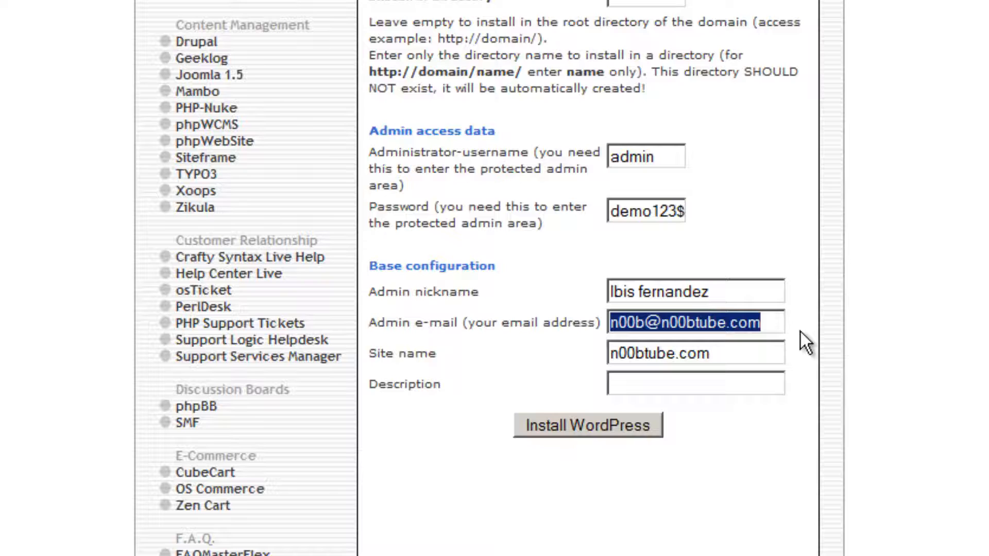
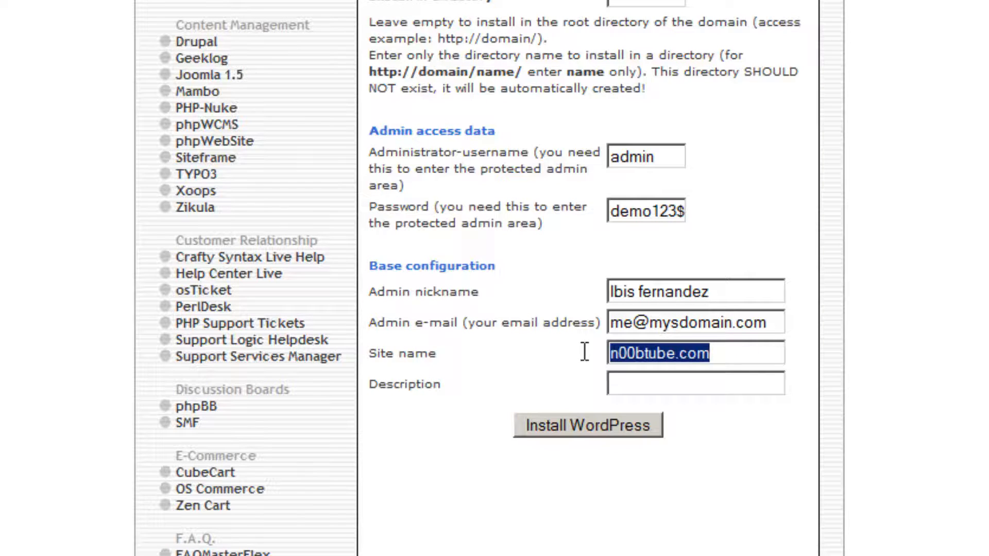
# Step: Name the site My Awesome Website with description 'the best website in the world'
pyautogui.write('My')
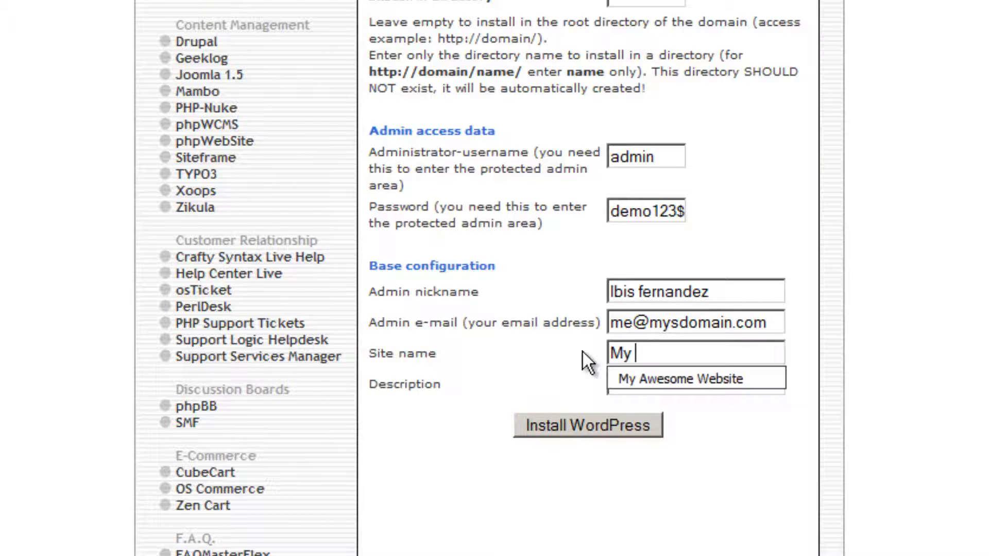
pyautogui.write('Awesome Website')
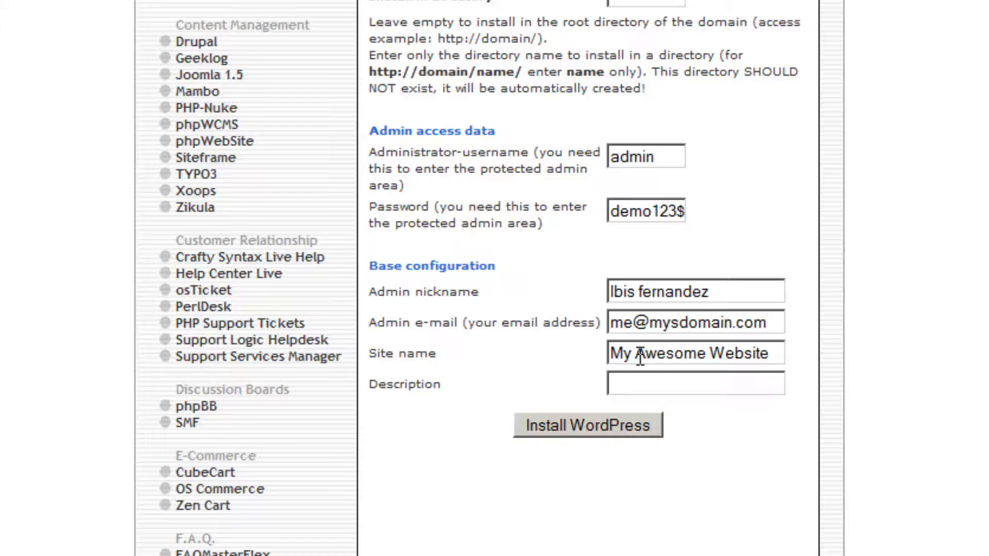
pyautogui.click(693, 383)
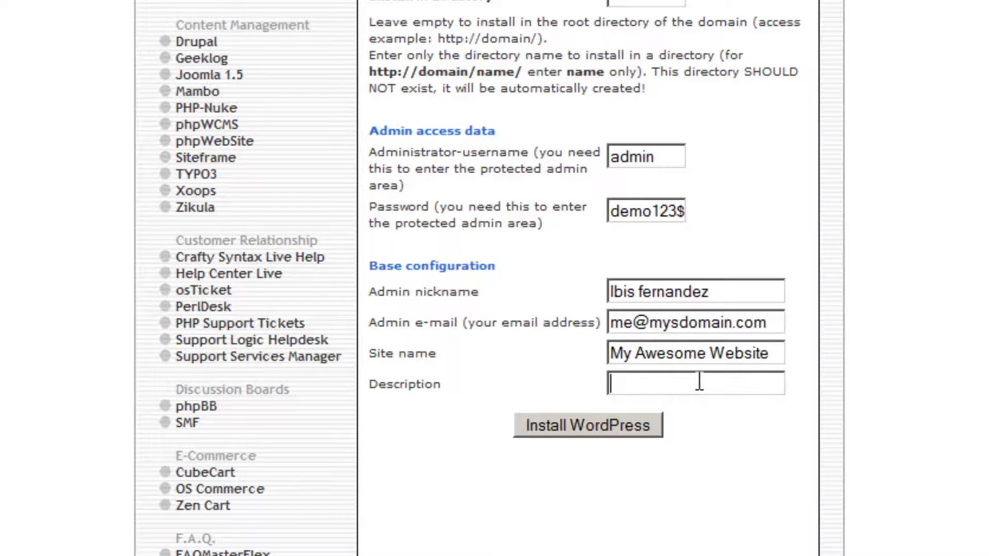
pyautogui.write('the')
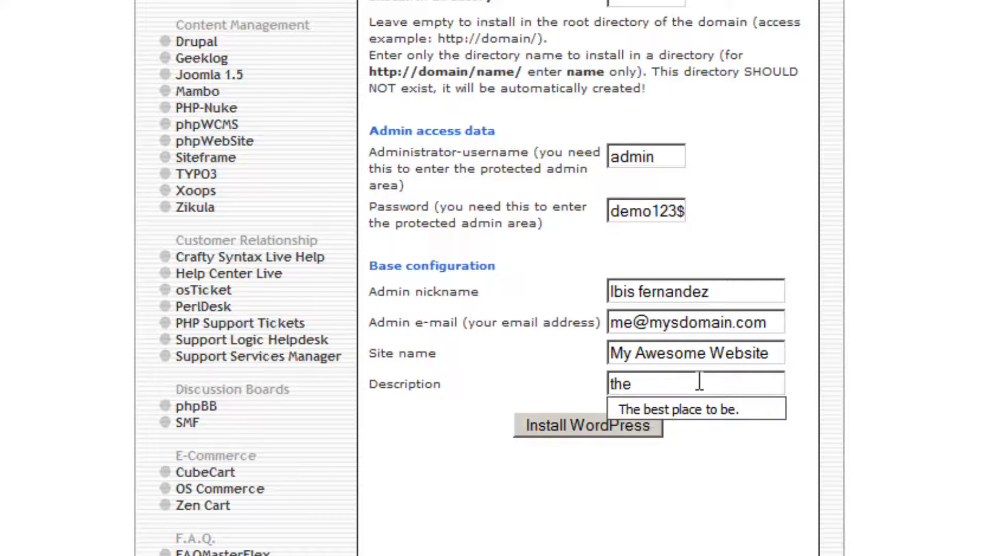
pyautogui.write('best website')
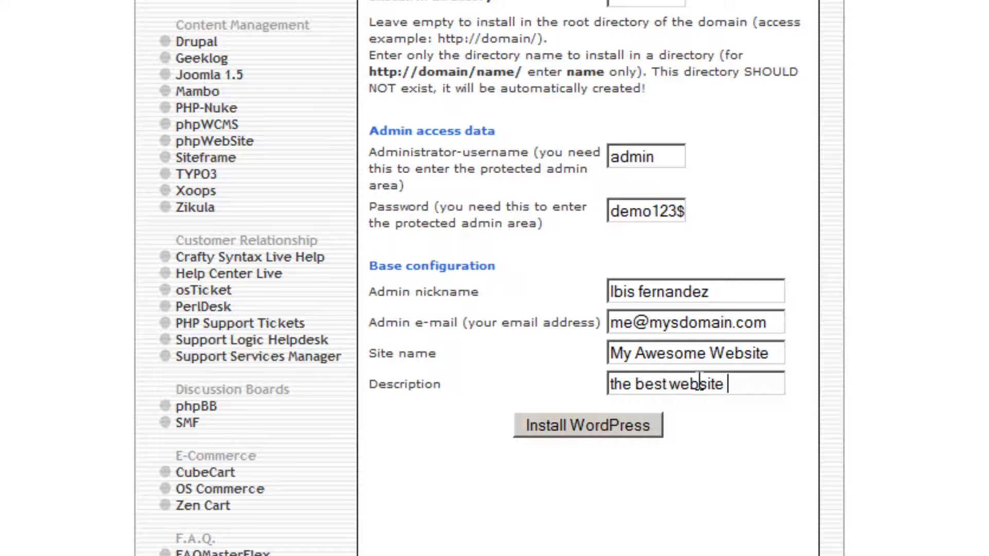
pyautogui.write('best website in the world')
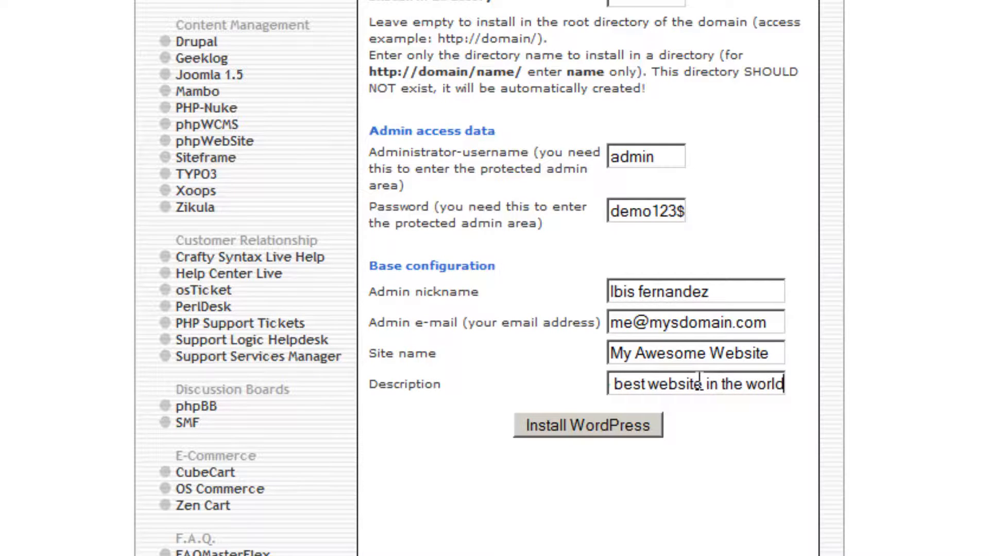
pyautogui.moveTo(752, 450)
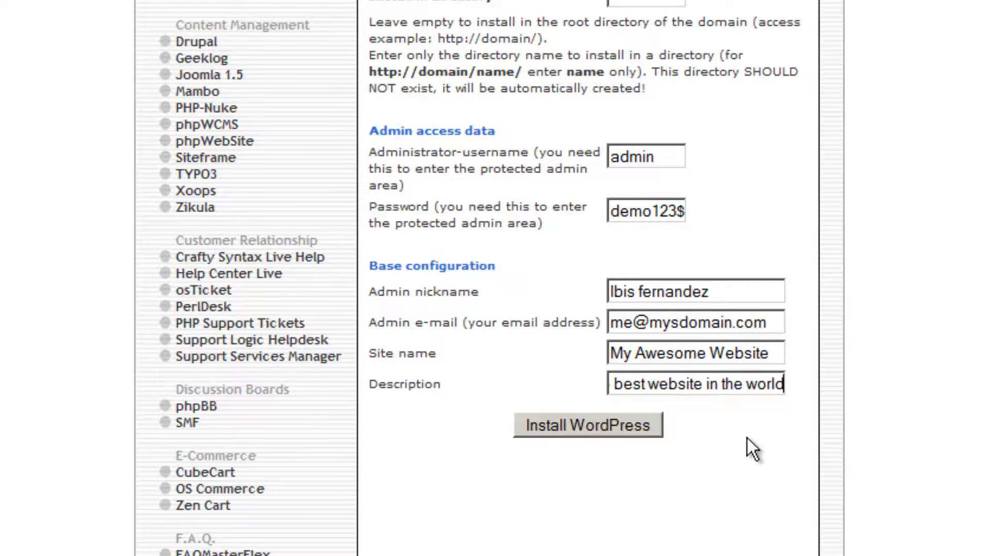
# Step: Submit Install WordPress and Finish installation to reach the 3/3 page with admin credentials
pyautogui.click(586, 424)
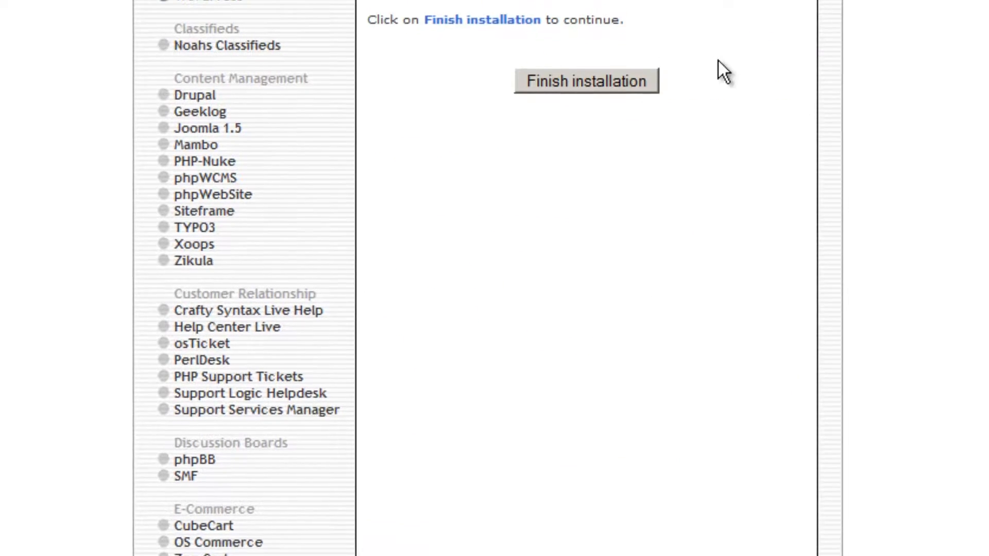
pyautogui.scroll(3)
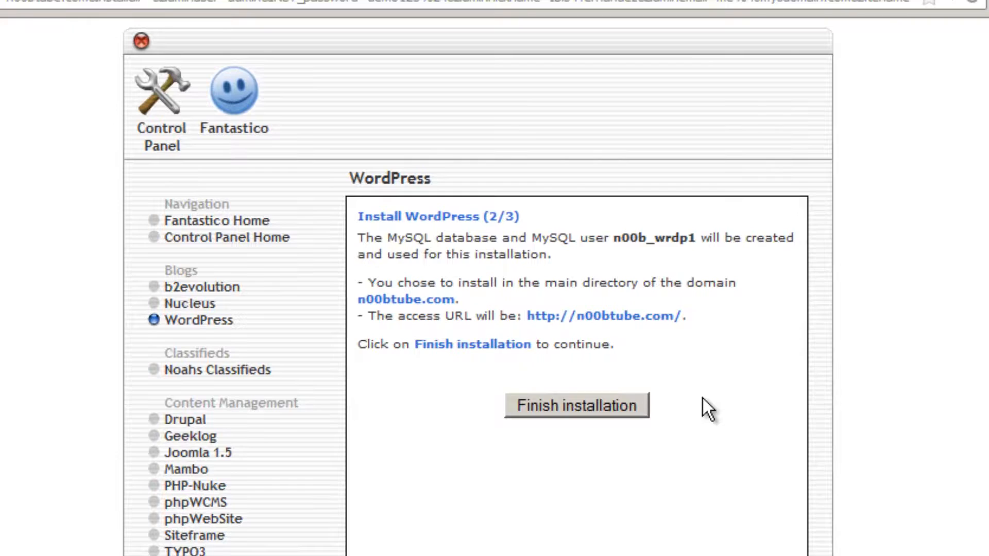
pyautogui.moveTo(697, 408)
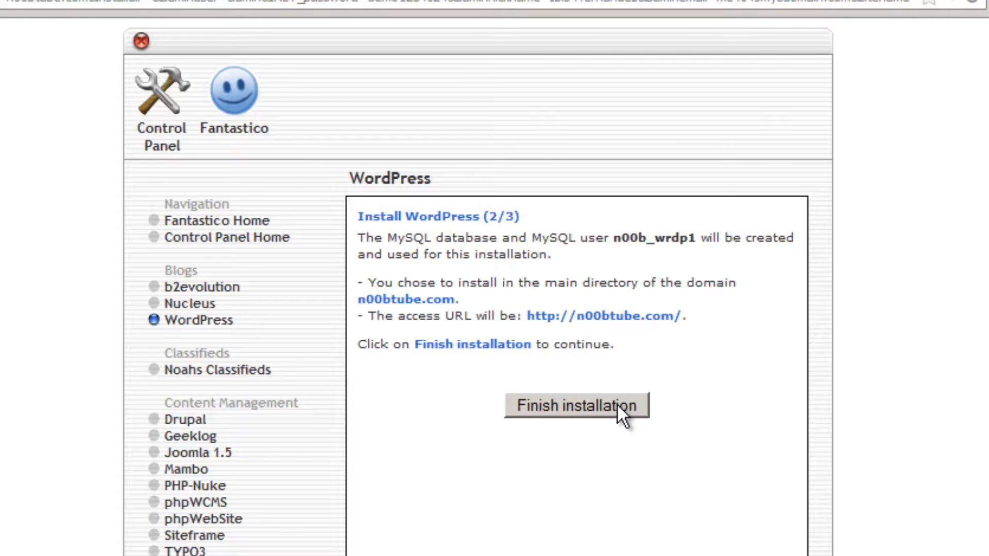
pyautogui.click(577, 406)
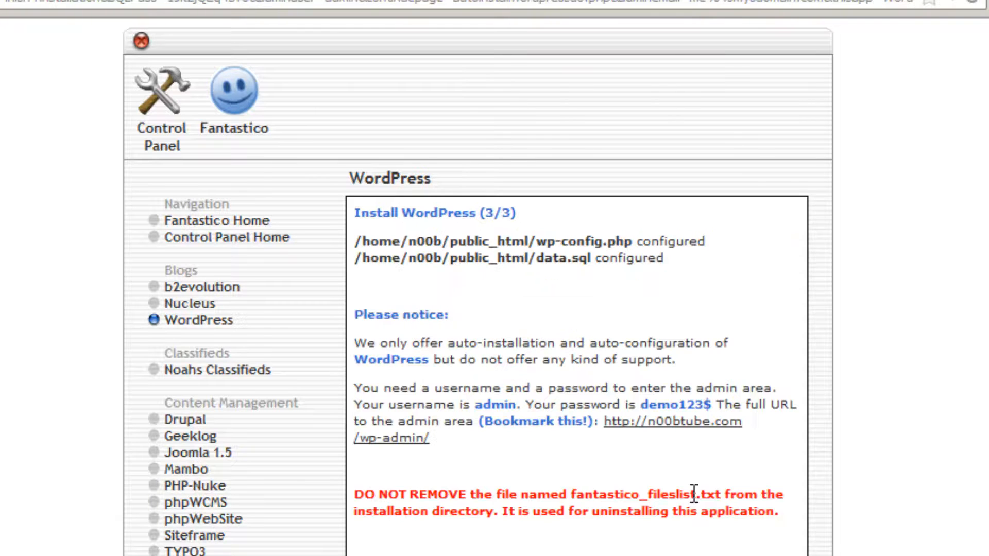